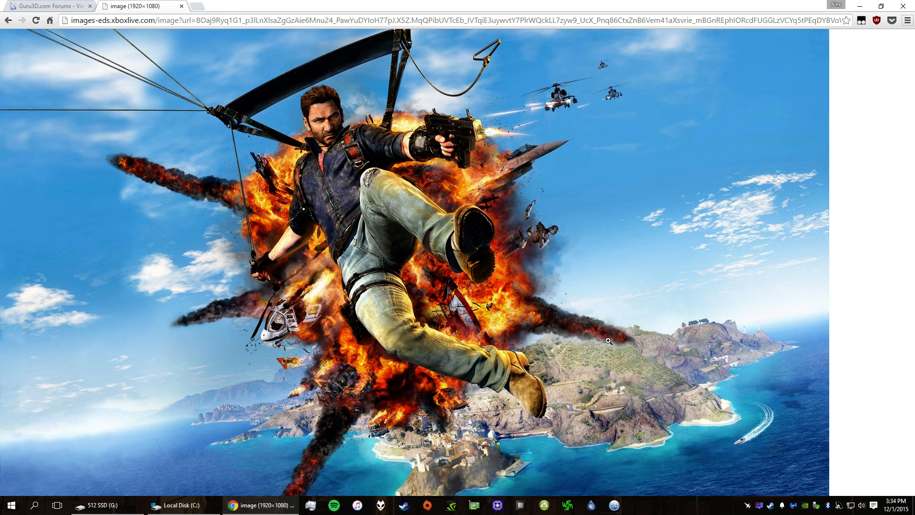
{"action": "mouse_move", "coordinate": [286, 142]}
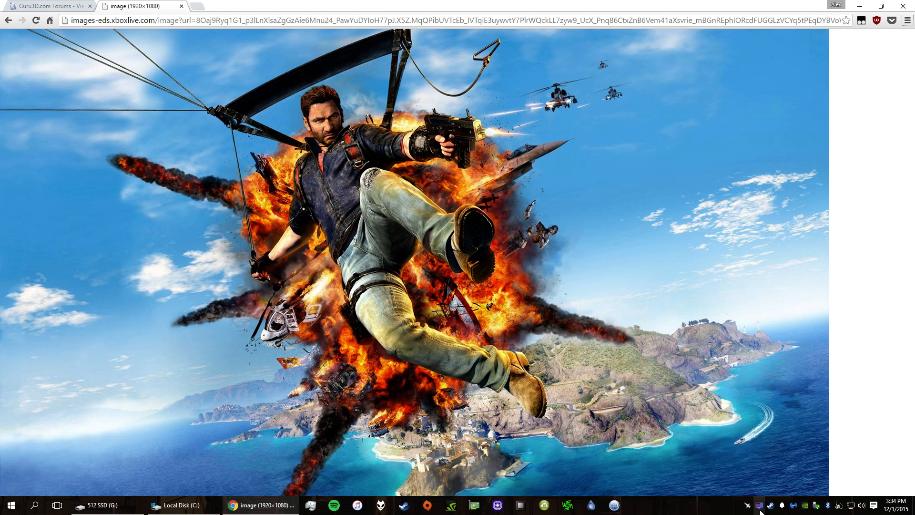
{"action": "mouse_move", "coordinate": [300, 130]}
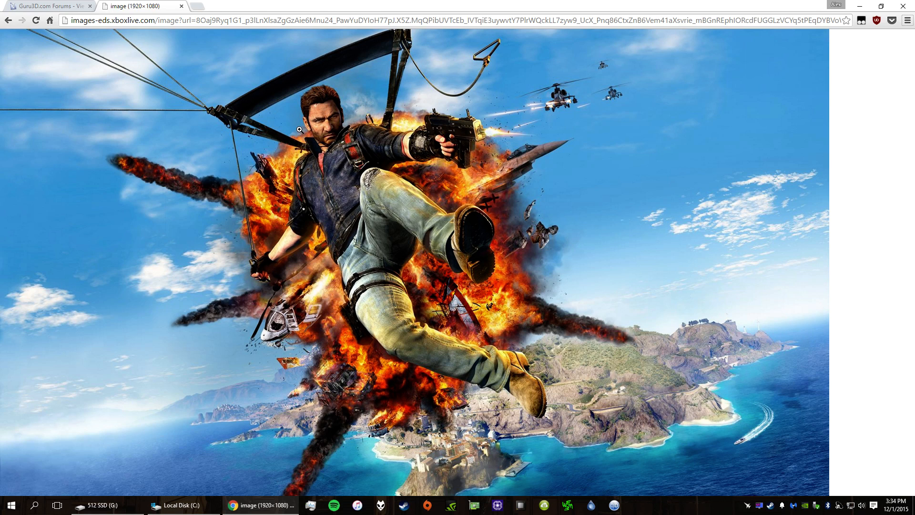
{"action": "mouse_move", "coordinate": [480, 185]}
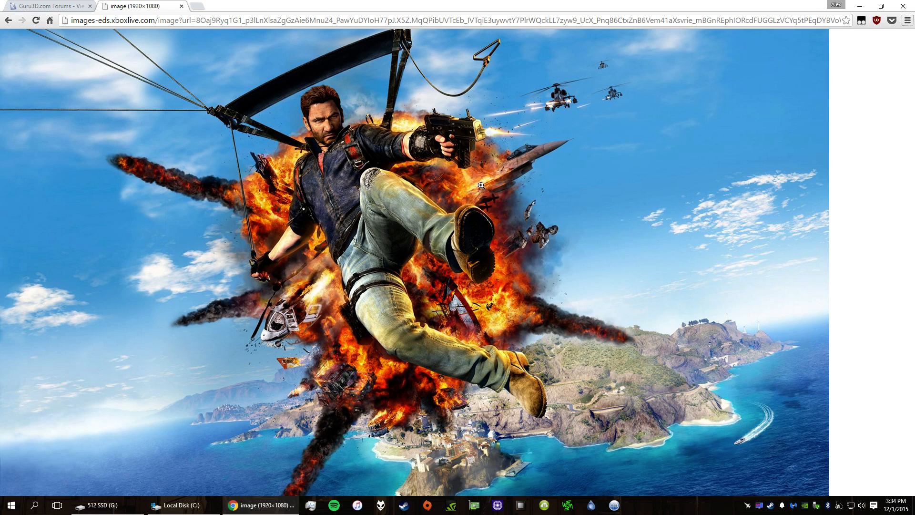
{"action": "mouse_move", "coordinate": [521, 271]}
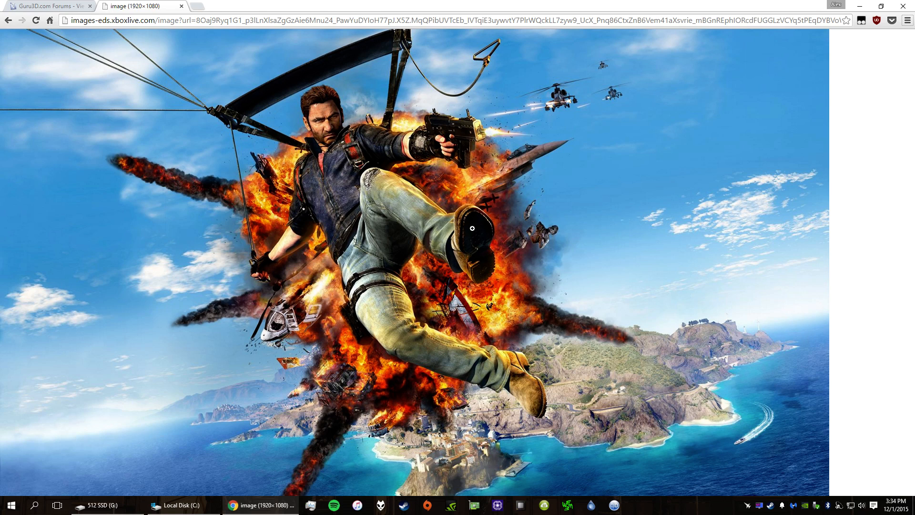
{"action": "mouse_move", "coordinate": [394, 207]}
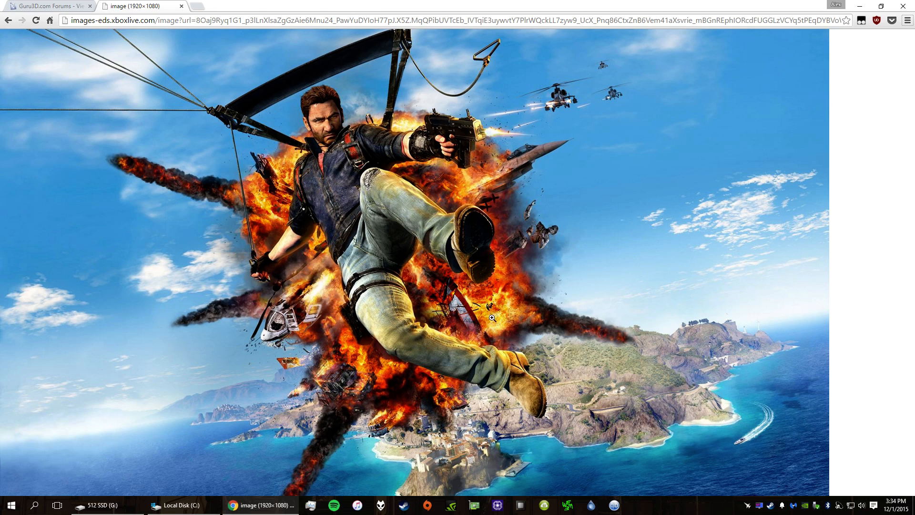
{"action": "mouse_move", "coordinate": [751, 367]}
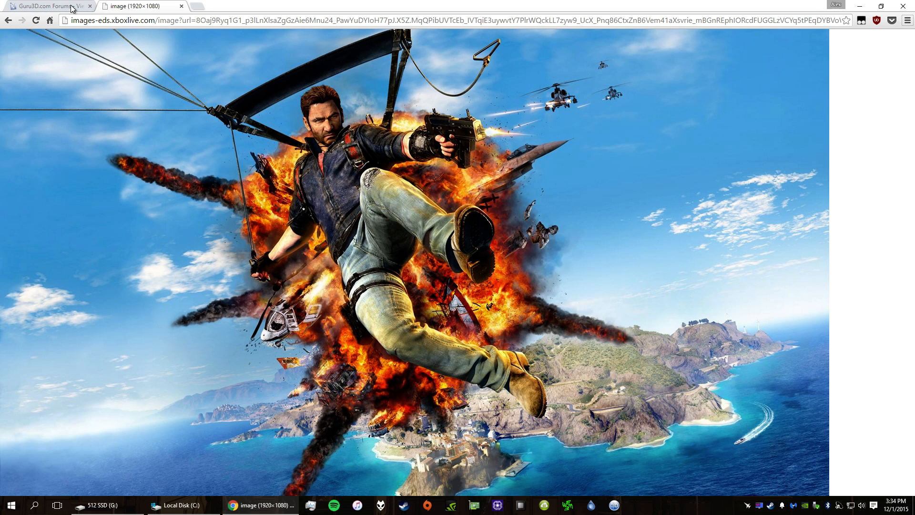
- Browse the 512 SSD through Games > SteamLibrary > steamapps > common > Just Cause 3 and inspect its files
{"action": "left_click", "coordinate": [100, 504]}
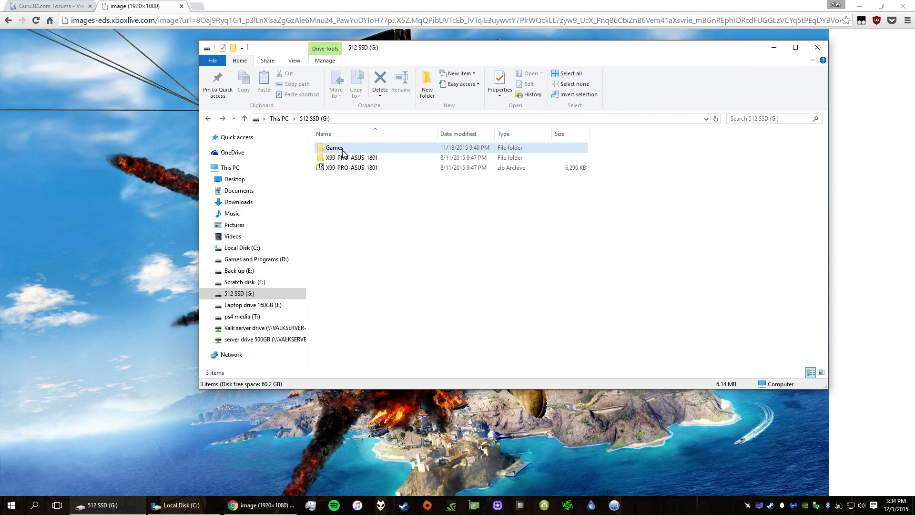
{"action": "double_click", "coordinate": [333, 147]}
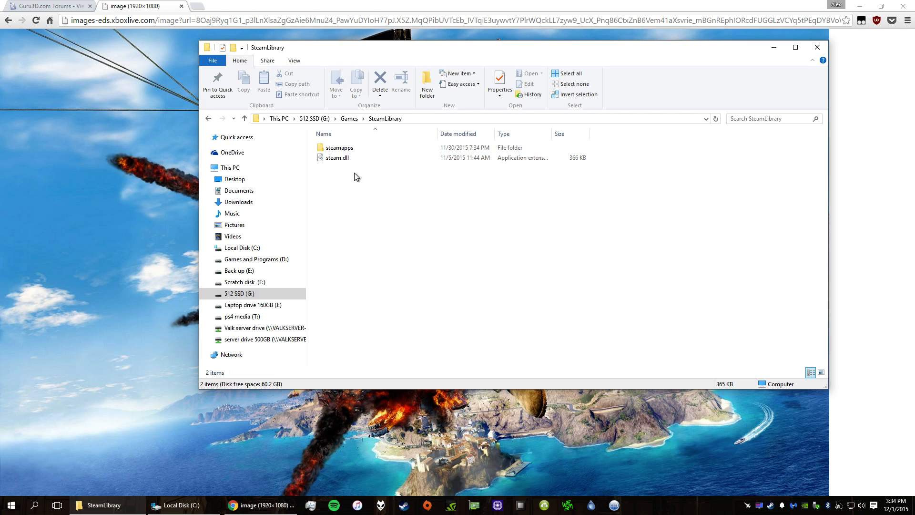
{"action": "double_click", "coordinate": [339, 147]}
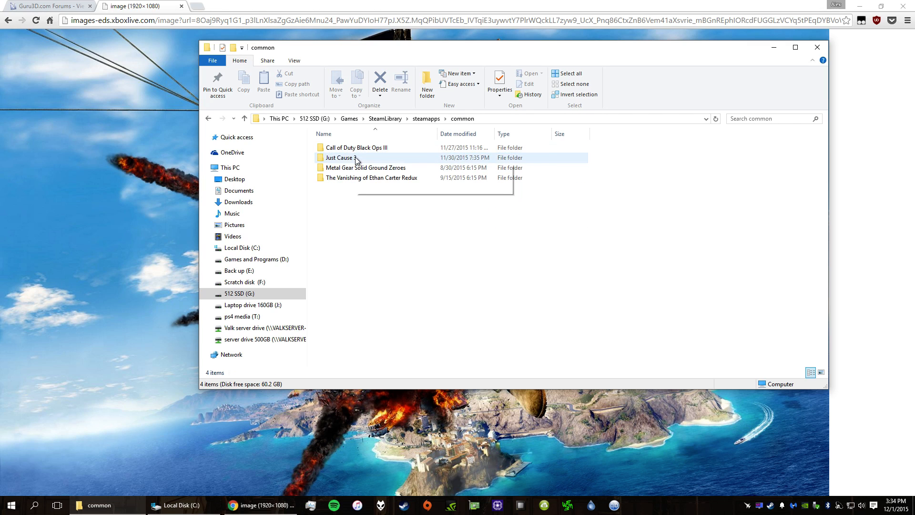
{"action": "double_click", "coordinate": [340, 157]}
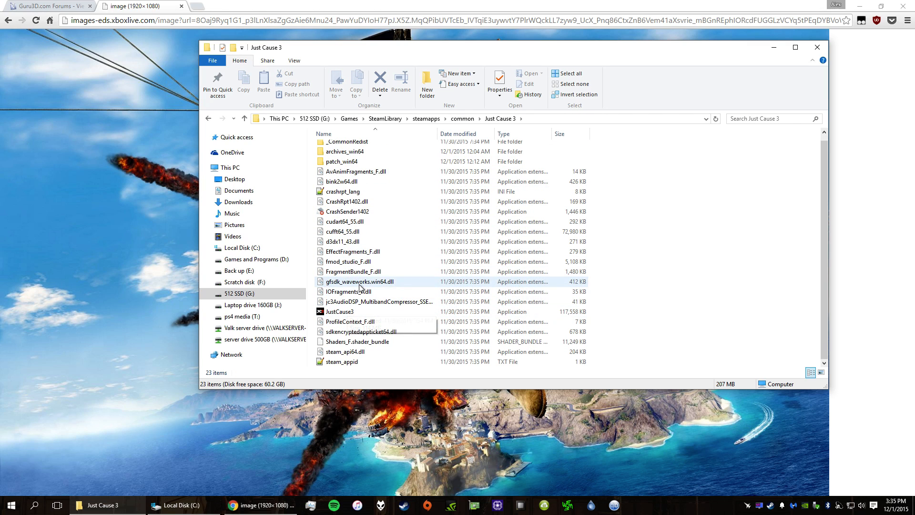
{"action": "left_click", "coordinate": [361, 281]}
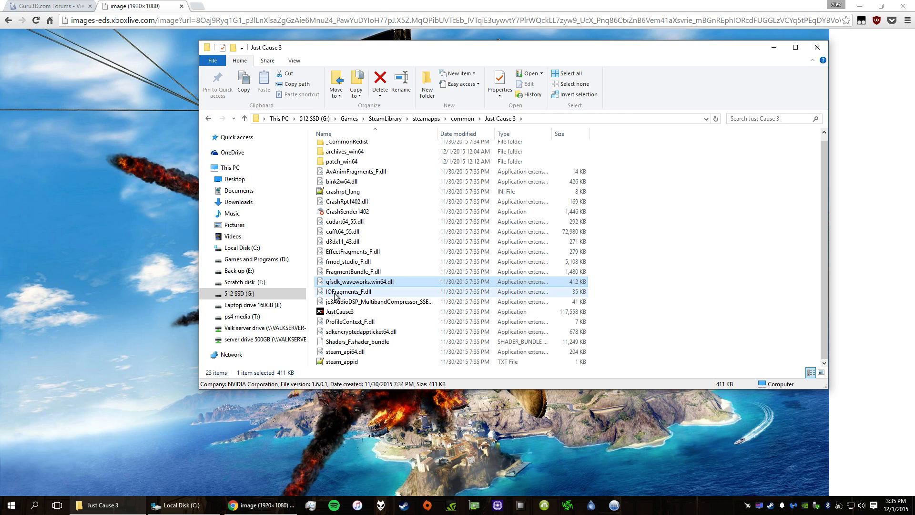
{"action": "mouse_move", "coordinate": [348, 291]}
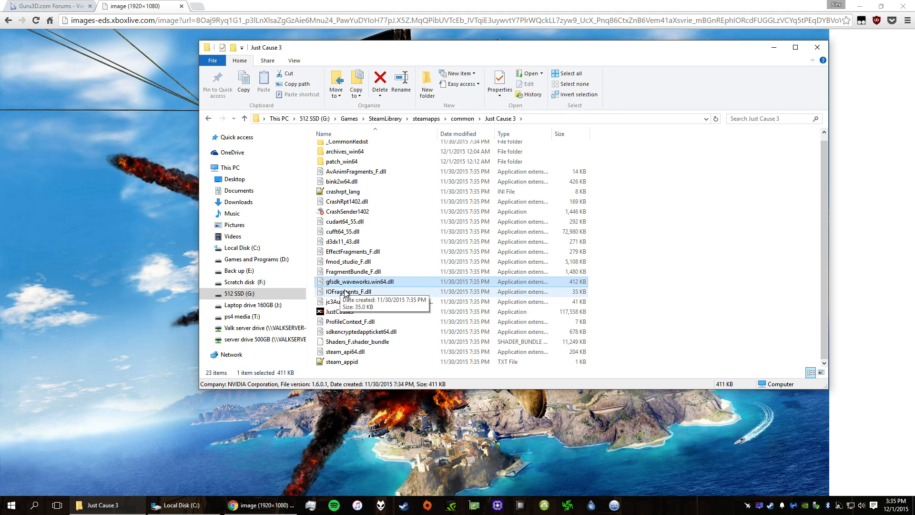
{"action": "mouse_move", "coordinate": [370, 286]}
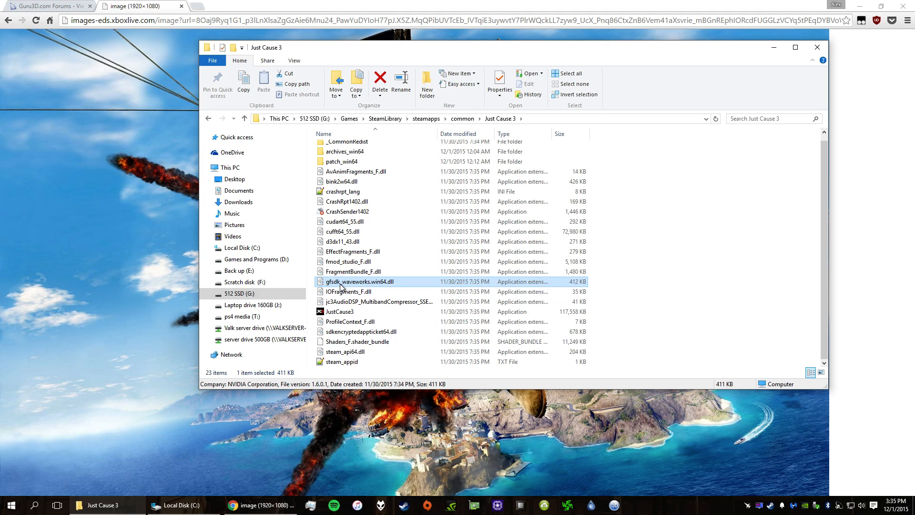
{"action": "mouse_move", "coordinate": [367, 288]}
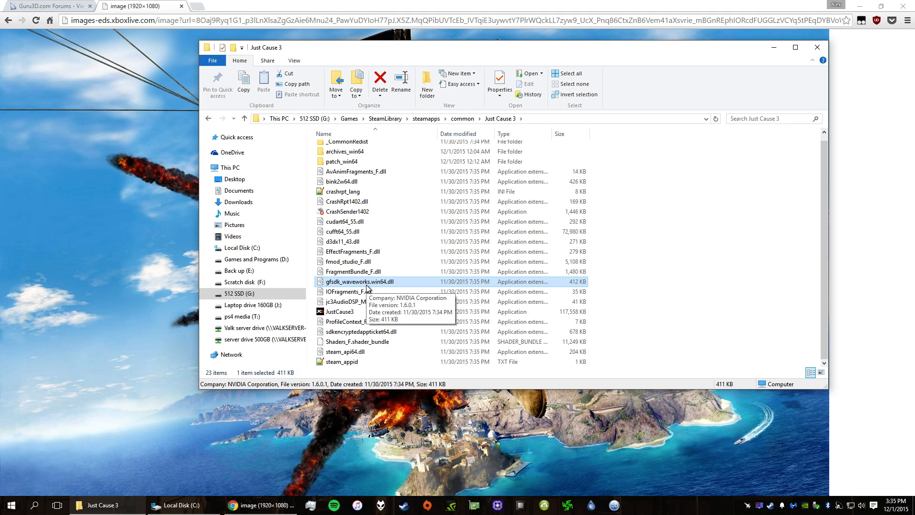
{"action": "mouse_move", "coordinate": [376, 287]}
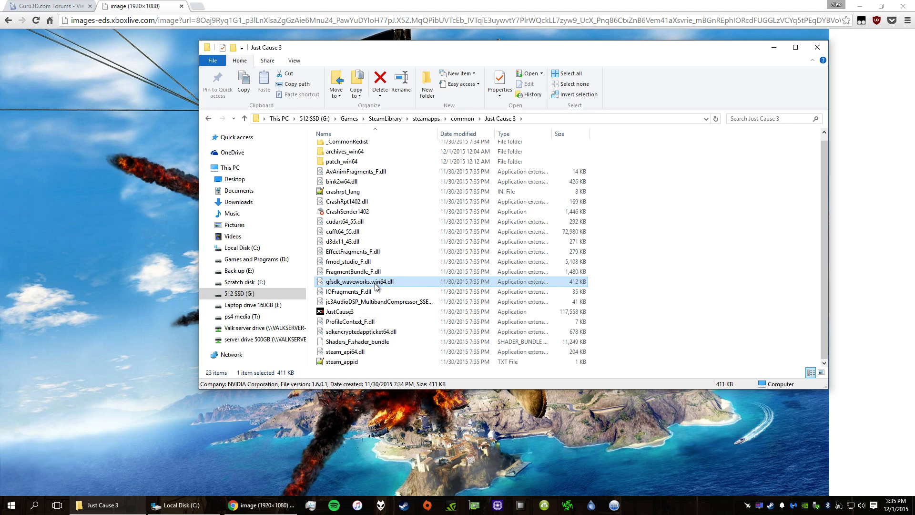
{"action": "mouse_move", "coordinate": [376, 288]}
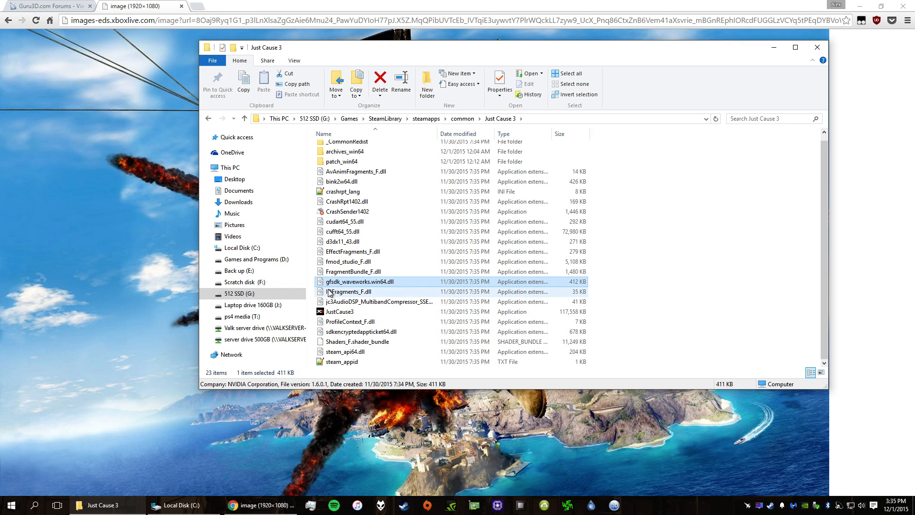
{"action": "mouse_move", "coordinate": [341, 293]}
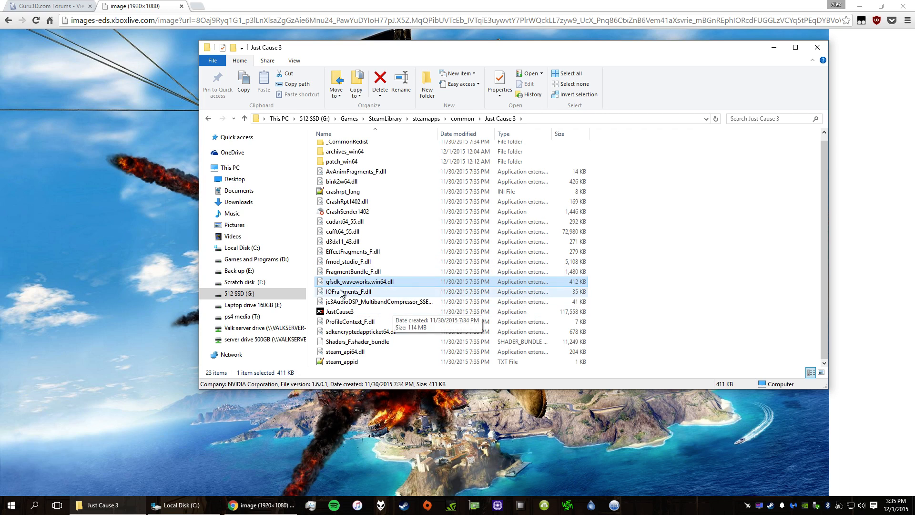
{"action": "mouse_move", "coordinate": [377, 293]}
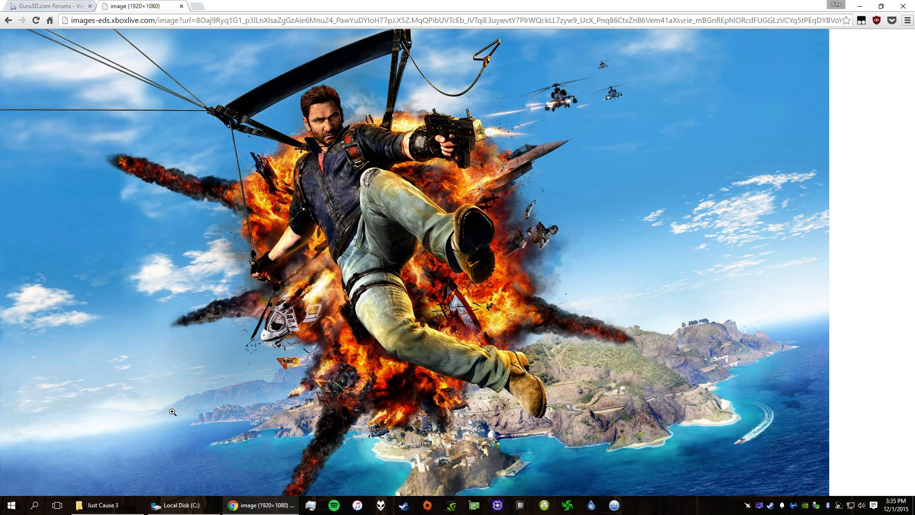
- On Local Disk (C:), go through Program Files (x86) > RivaTuner Statistics Server > ProfileTemplates
{"action": "left_click", "coordinate": [172, 504]}
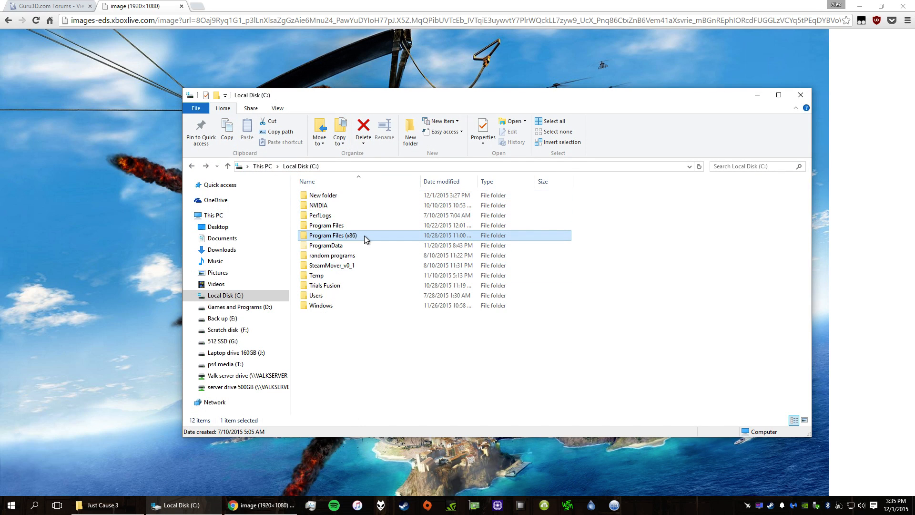
{"action": "double_click", "coordinate": [333, 236]}
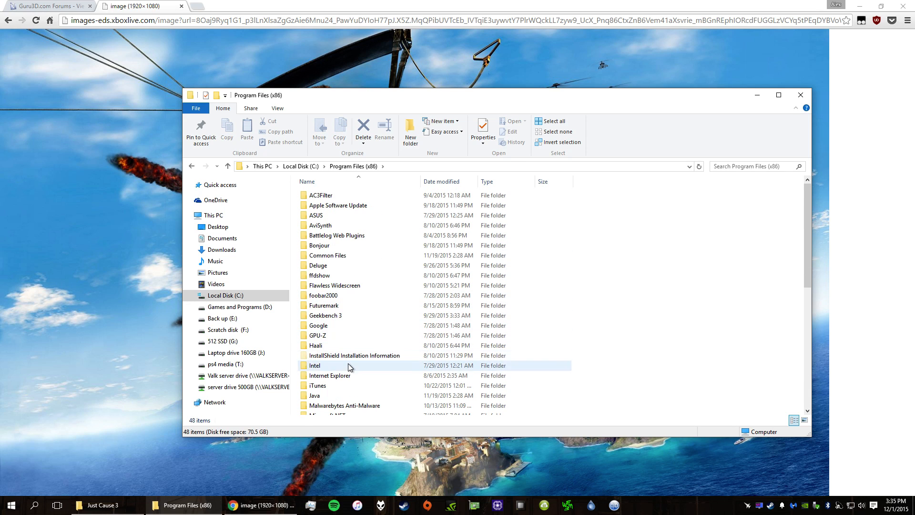
{"action": "left_click", "coordinate": [345, 405]}
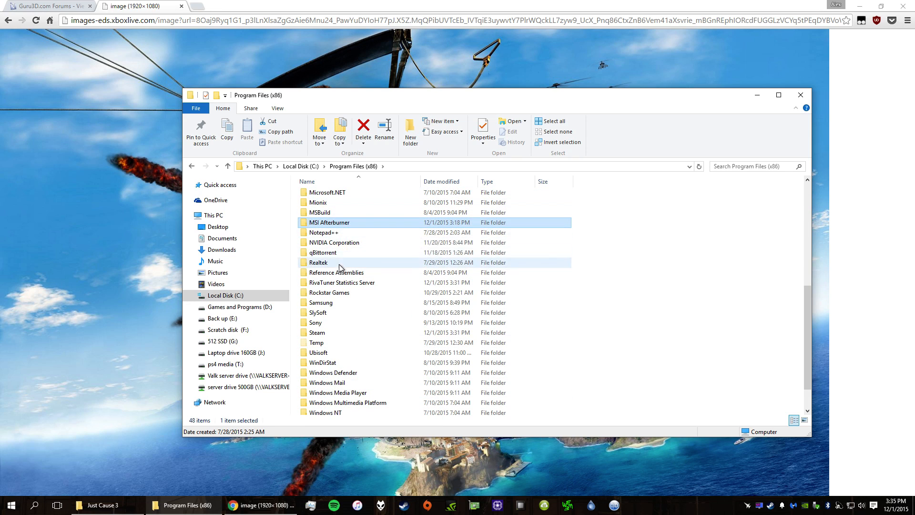
{"action": "scroll", "scroll_direction": "down", "scroll_amount": 3}
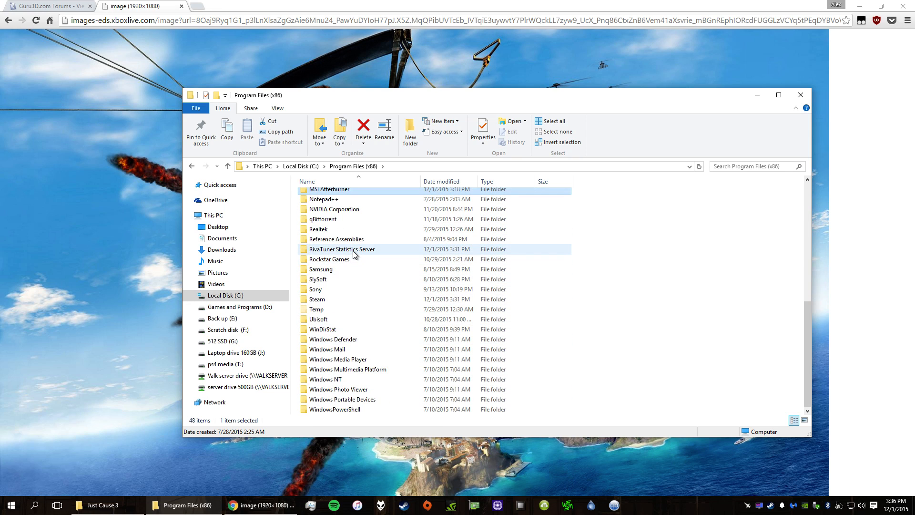
{"action": "double_click", "coordinate": [342, 249]}
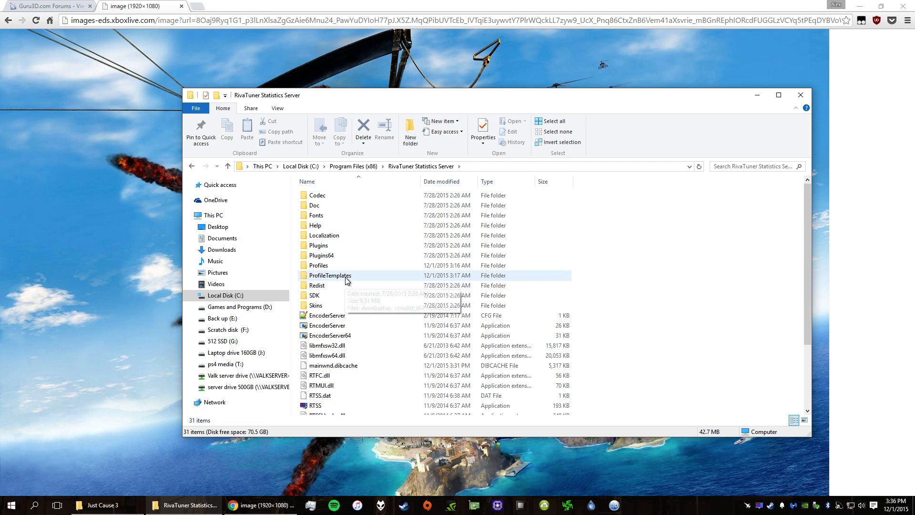
{"action": "double_click", "coordinate": [329, 275]}
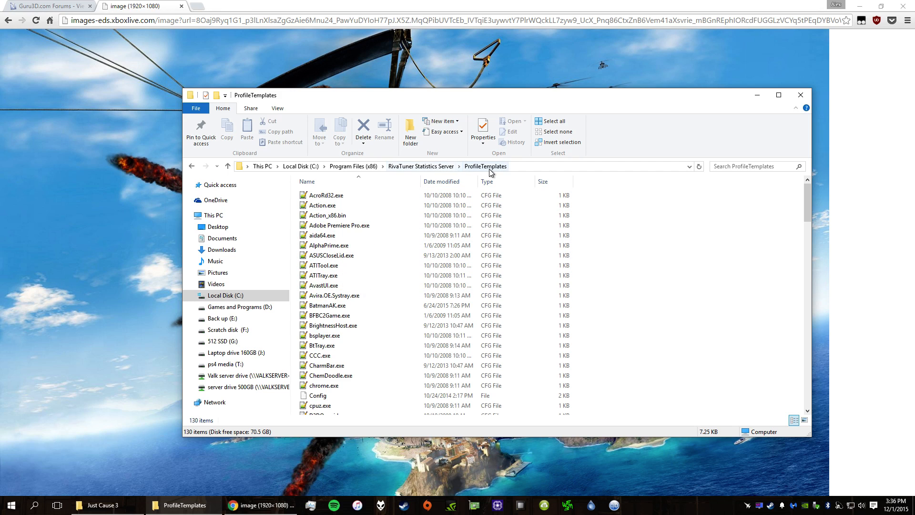
- Bring up RivaTuner Statistics Server and begin adding an application profile via the Add button
{"action": "left_click", "coordinate": [339, 225]}
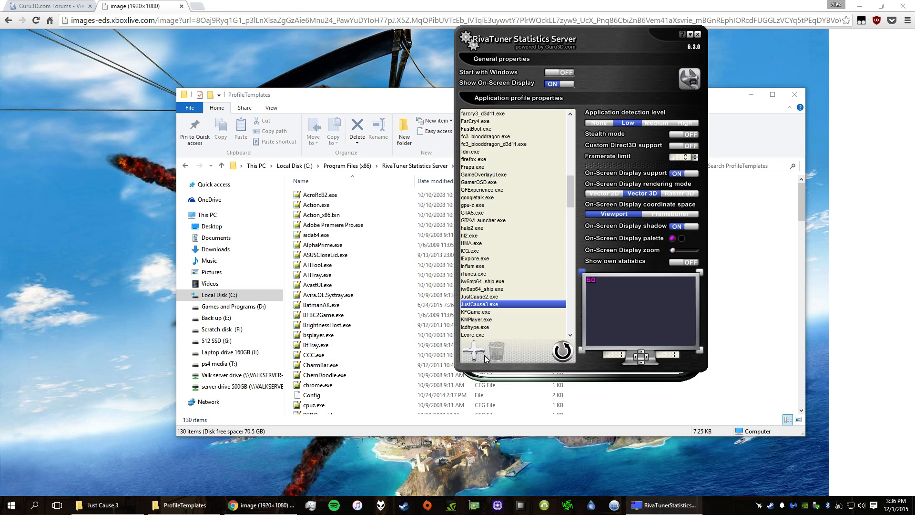
{"action": "left_click", "coordinate": [473, 350]}
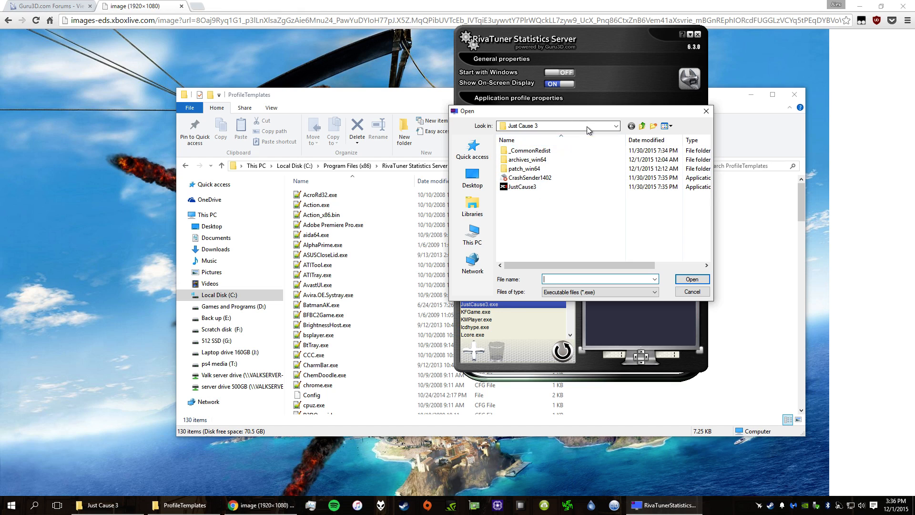
{"action": "mouse_move", "coordinate": [700, 292]}
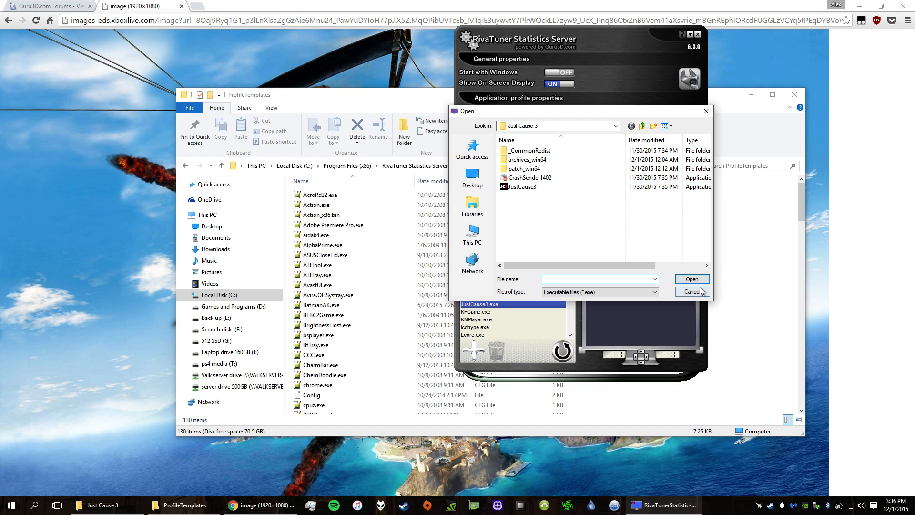
- Cancel the Open dialog and view JustCause3.exe.cfg in RivaTuner's Profiles folder
{"action": "left_click", "coordinate": [692, 291]}
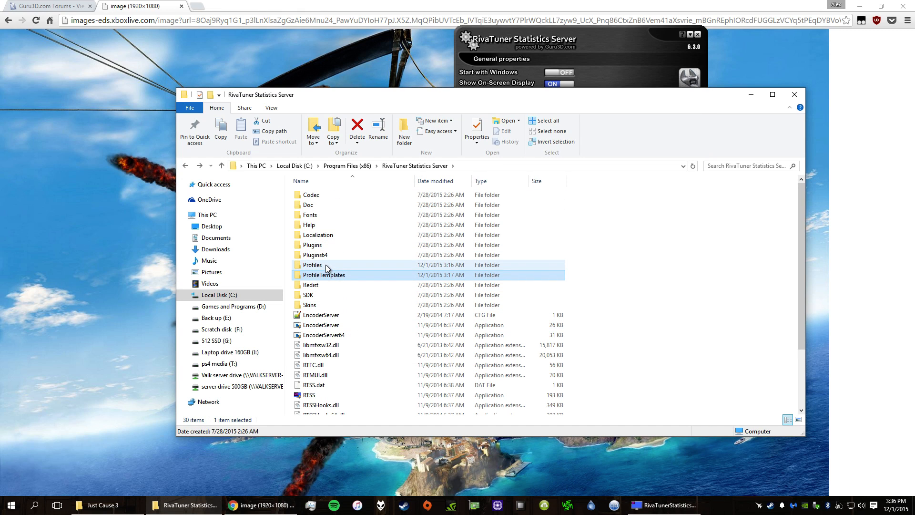
{"action": "left_click", "coordinate": [312, 264]}
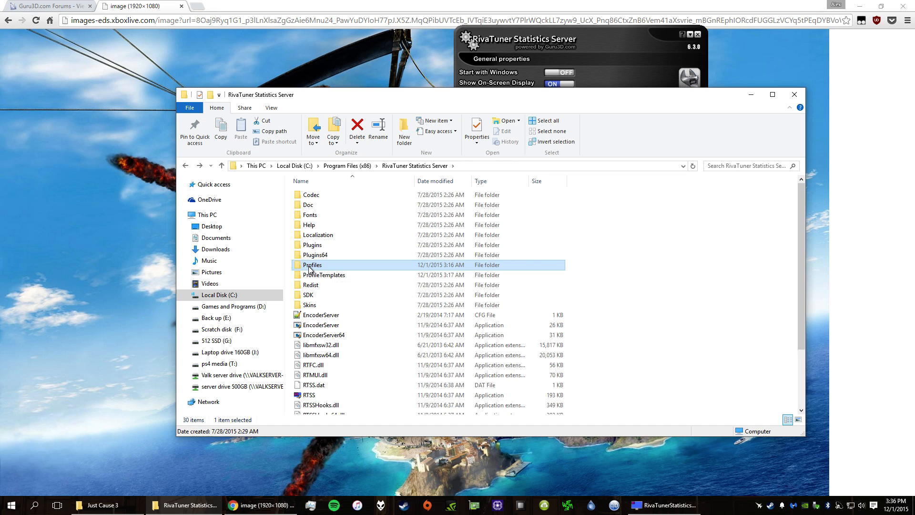
{"action": "double_click", "coordinate": [312, 264]}
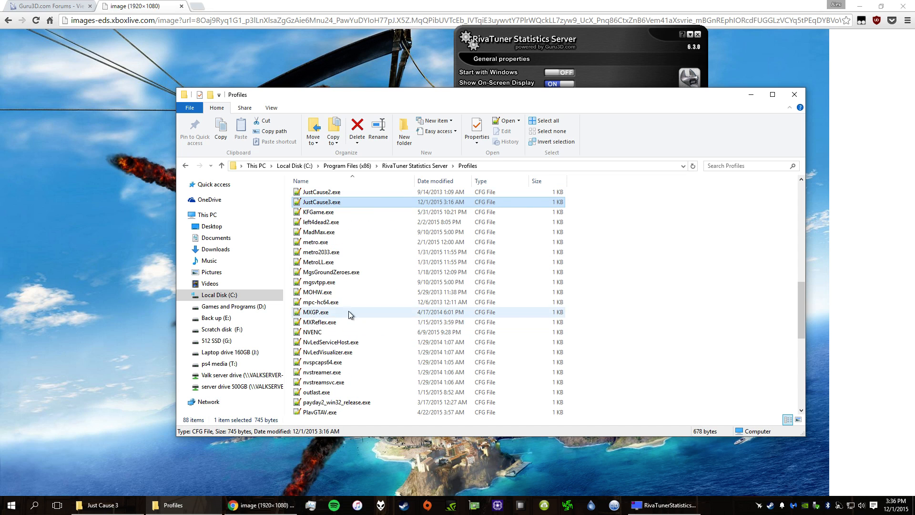
{"action": "double_click", "coordinate": [322, 201]}
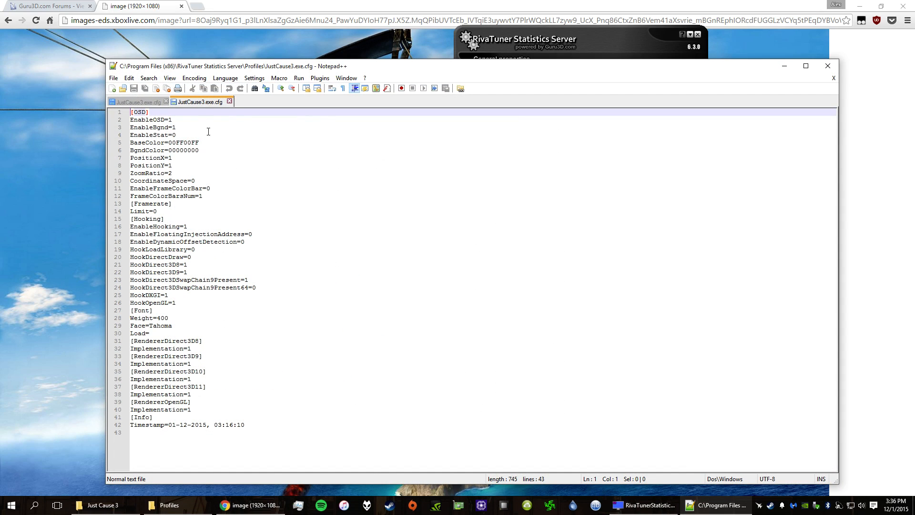
- Go back and open JustCause3.exe.cfg from the ProfileTemplates folder for editing
{"action": "left_click", "coordinate": [165, 101]}
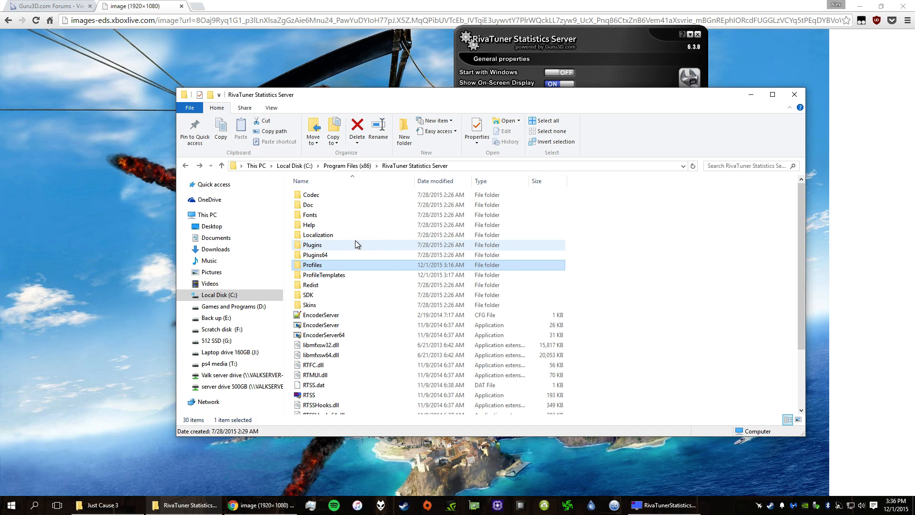
{"action": "double_click", "coordinate": [324, 275]}
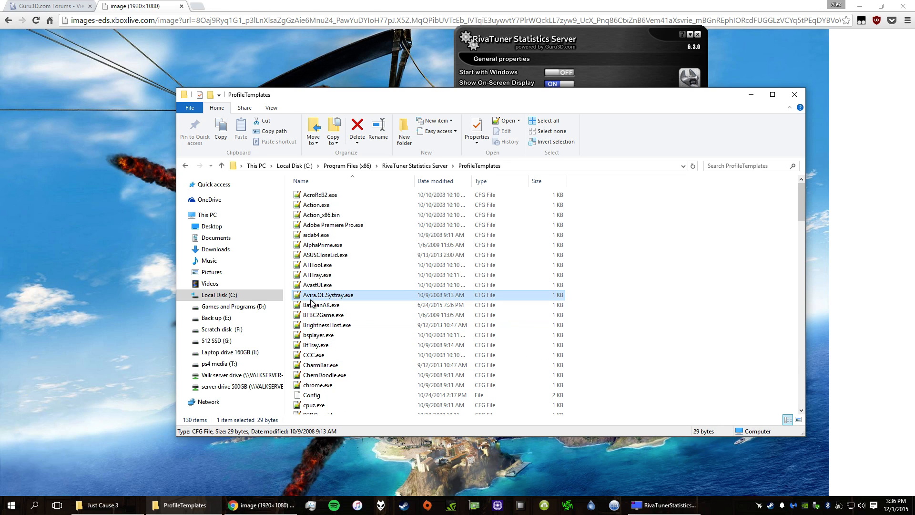
{"action": "scroll", "scroll_direction": "down", "scroll_amount": 3}
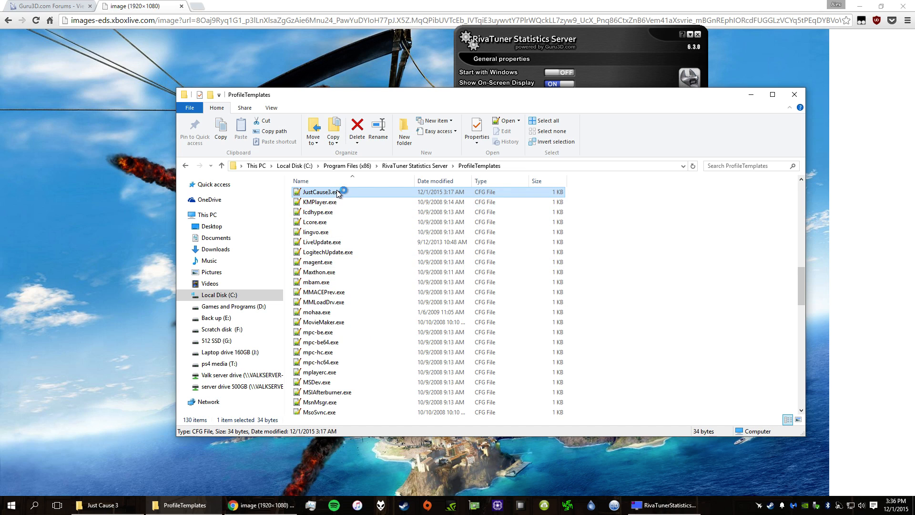
{"action": "double_click", "coordinate": [320, 192]}
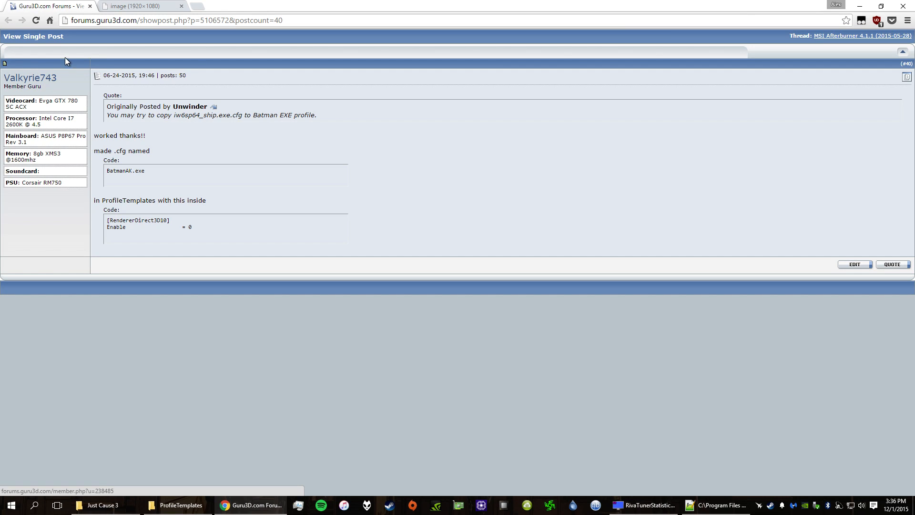
{"action": "mouse_move", "coordinate": [181, 125]}
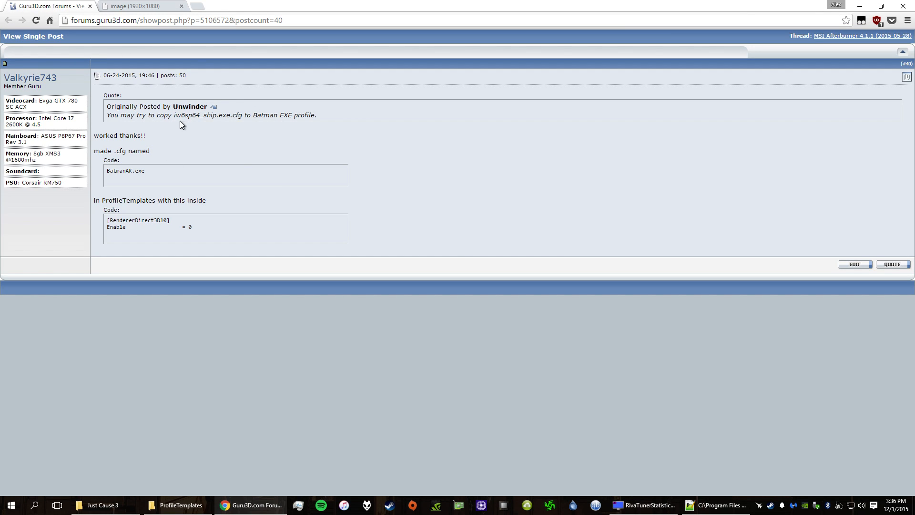
{"action": "mouse_move", "coordinate": [204, 177]}
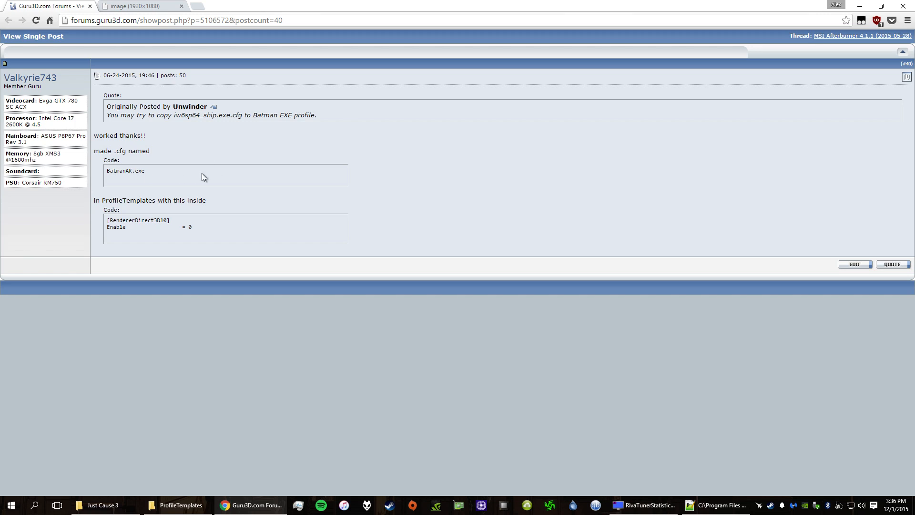
{"action": "mouse_move", "coordinate": [239, 133]}
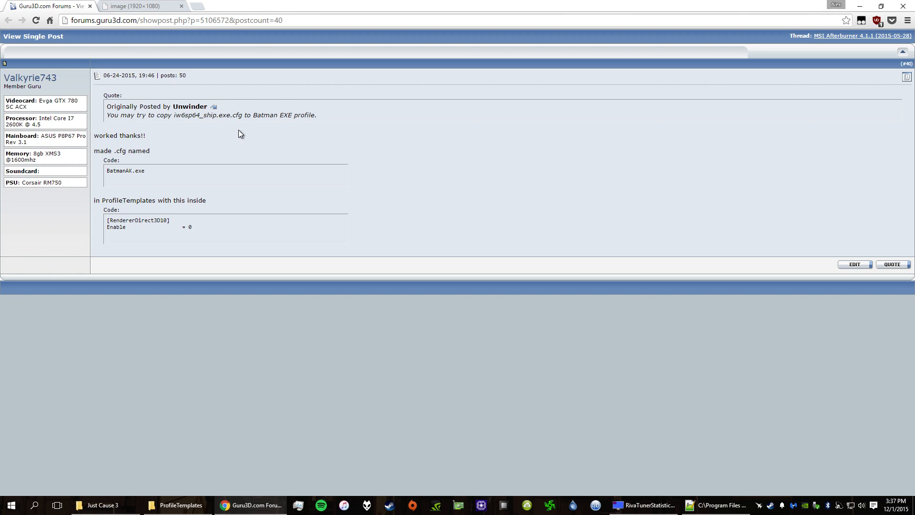
{"action": "mouse_move", "coordinate": [178, 113]}
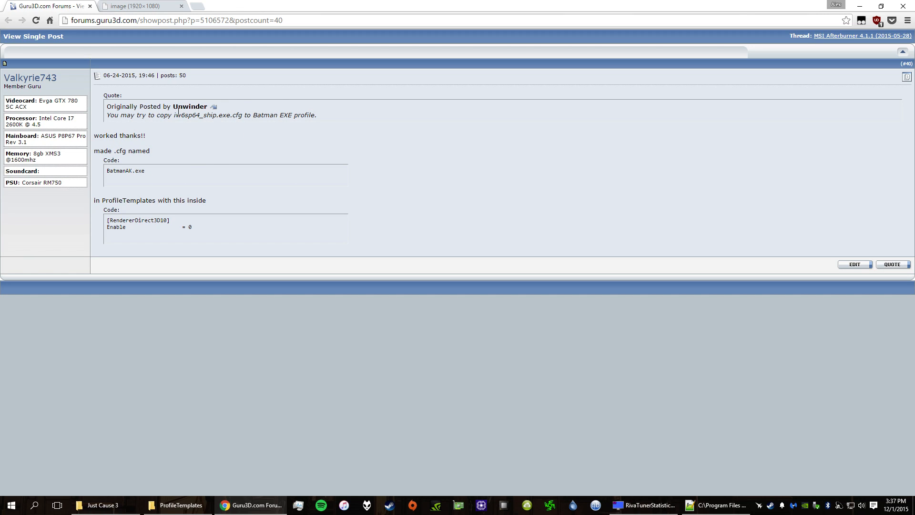
{"action": "mouse_move", "coordinate": [106, 179]}
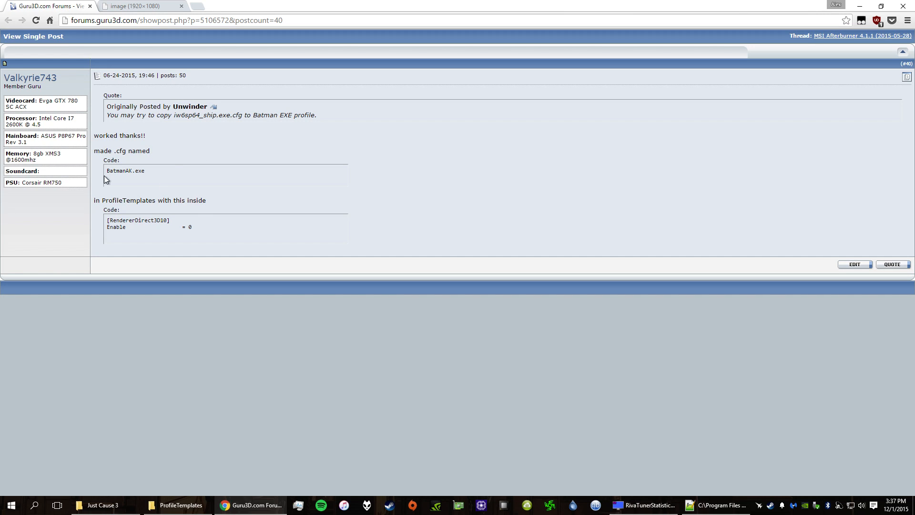
{"action": "mouse_move", "coordinate": [120, 171]}
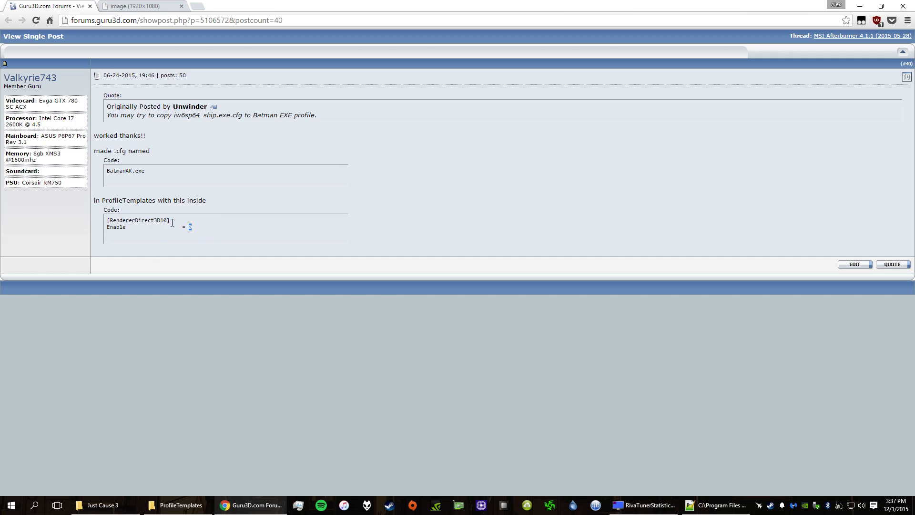
- Copy the forum post's [RendererDirect3D10] Enable = 0 code into the template in Notepad++
{"action": "left_click_drag", "start_coordinate": [107, 220], "coordinate": [193, 230]}
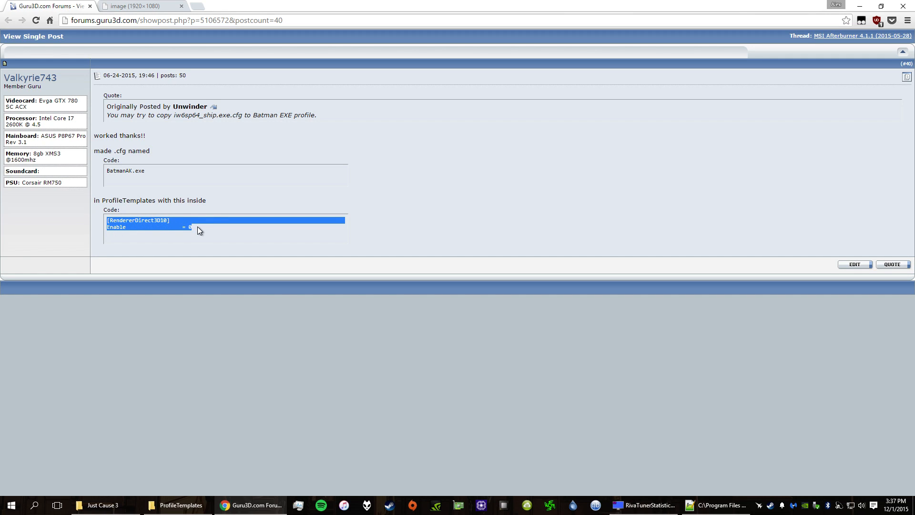
{"action": "left_click", "coordinate": [54, 211]}
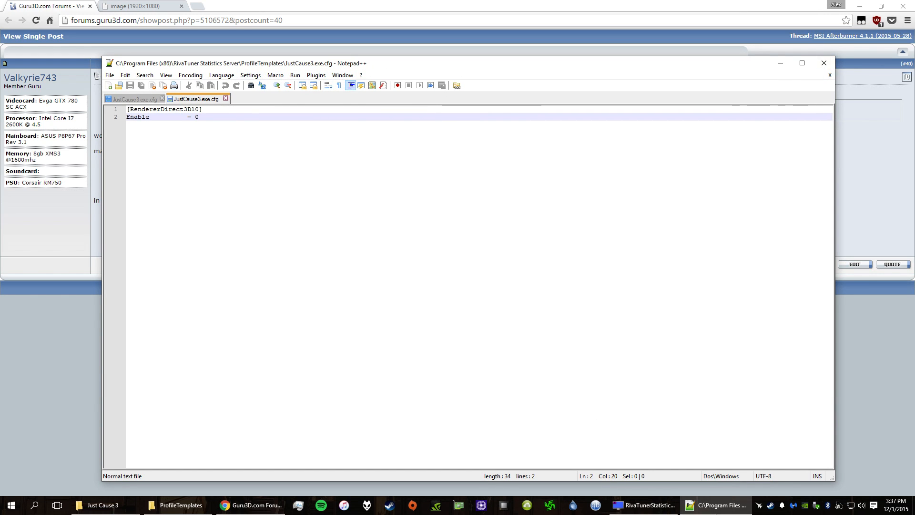
- Compare against the Profiles copy of JustCause3.exe.cfg, then close Notepad++'s profile files
{"action": "left_click", "coordinate": [643, 505]}
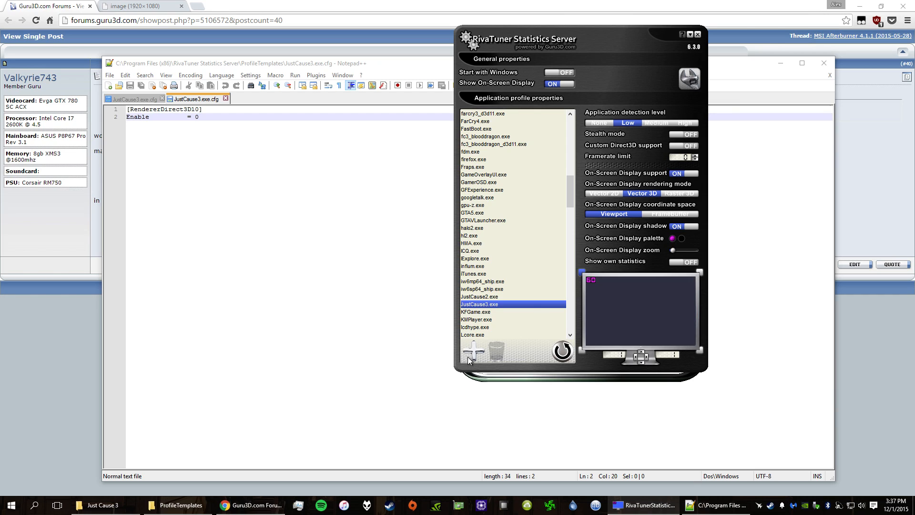
{"action": "mouse_move", "coordinate": [472, 351]}
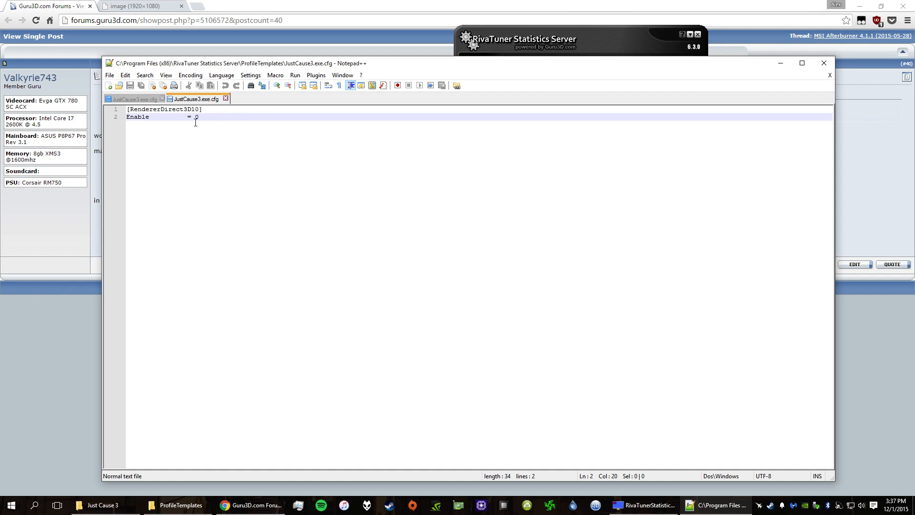
{"action": "mouse_move", "coordinate": [216, 115]}
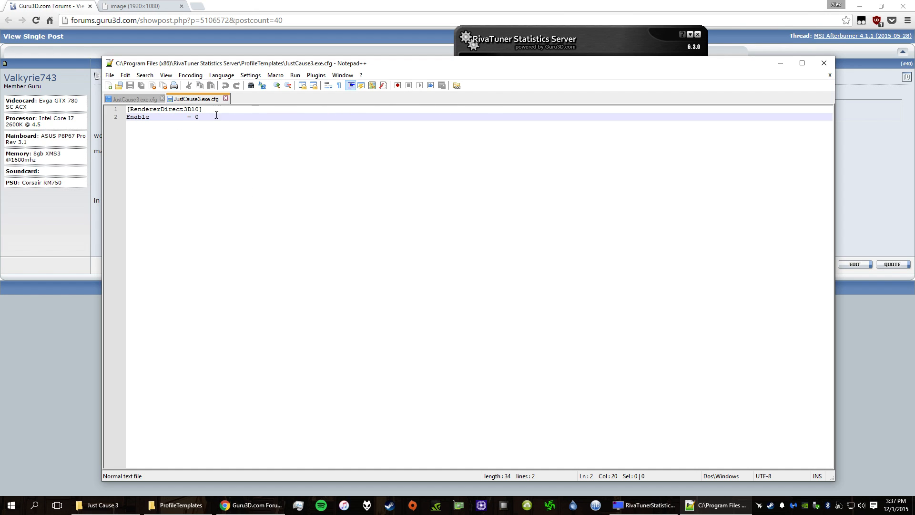
{"action": "left_click", "coordinate": [128, 98]}
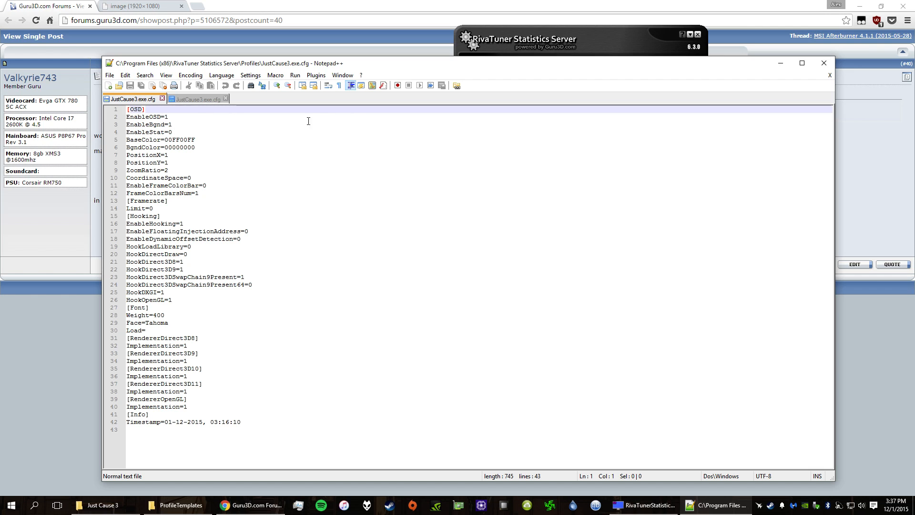
{"action": "left_click", "coordinate": [182, 504]}
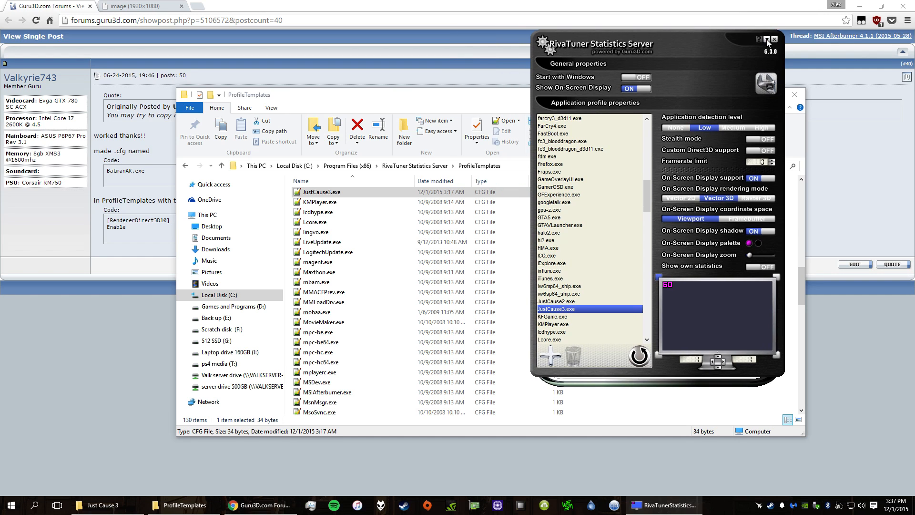
- Close the RivaTuner Statistics Server window
{"action": "left_click", "coordinate": [774, 39]}
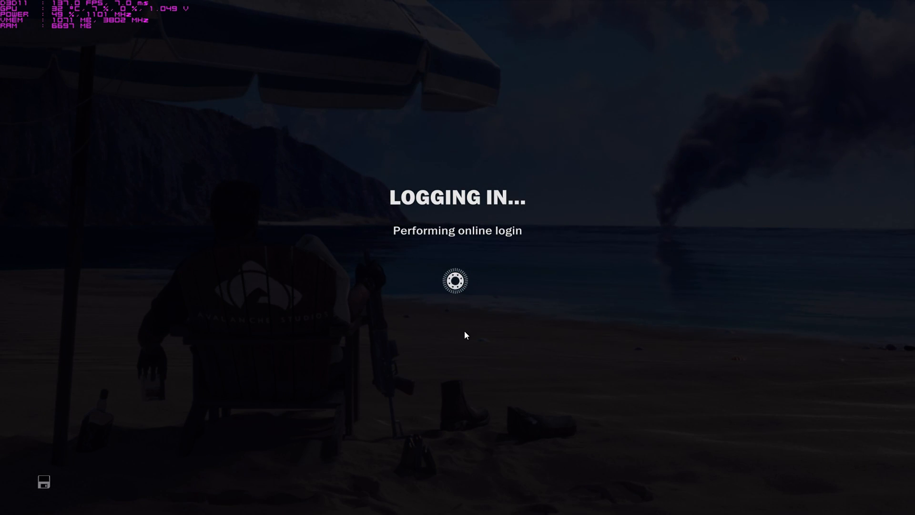
{"action": "mouse_move", "coordinate": [477, 326]}
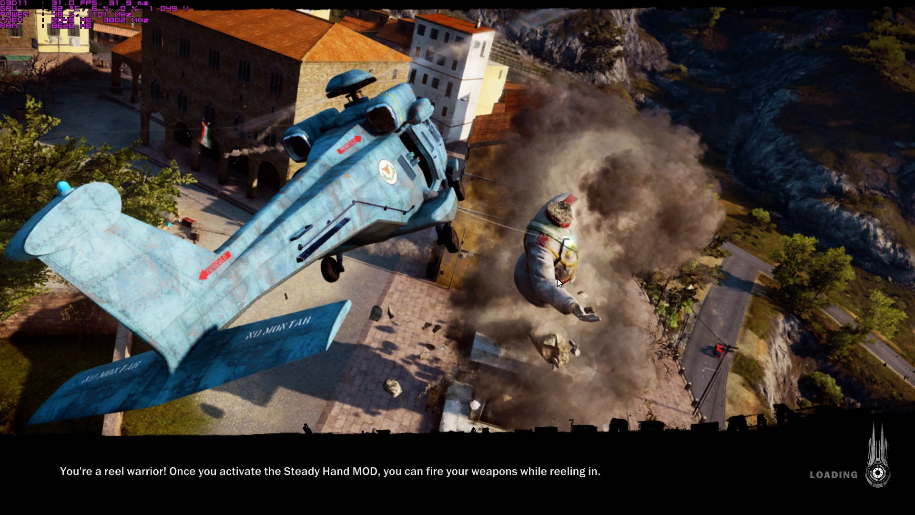
{"action": "mouse_move", "coordinate": [623, 251]}
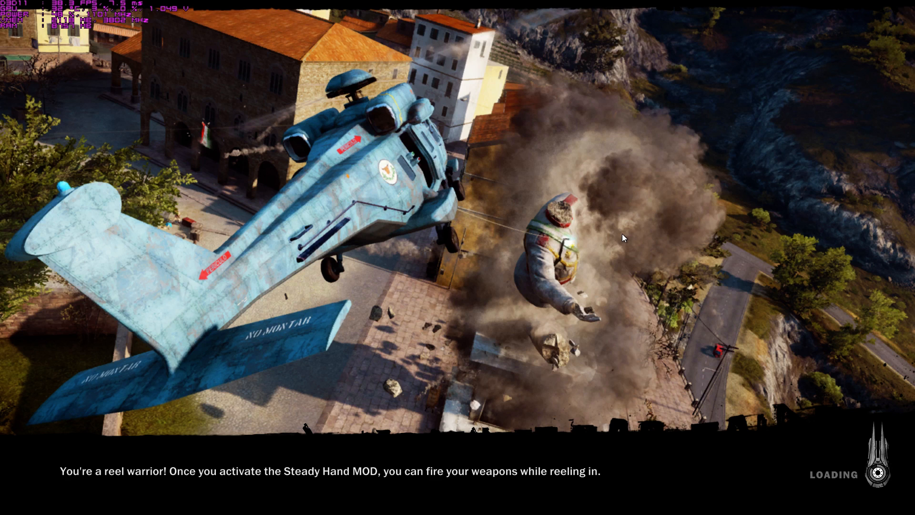
{"action": "mouse_move", "coordinate": [522, 357]}
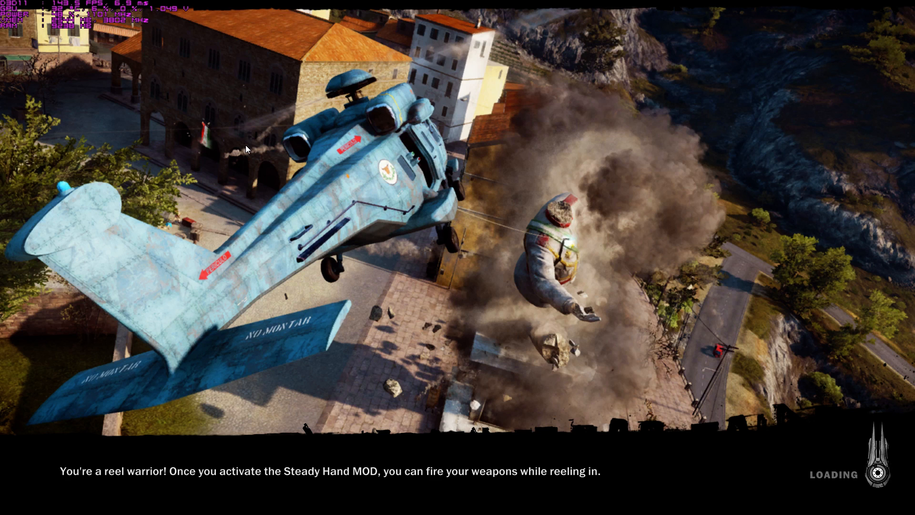
{"action": "mouse_move", "coordinate": [266, 222]}
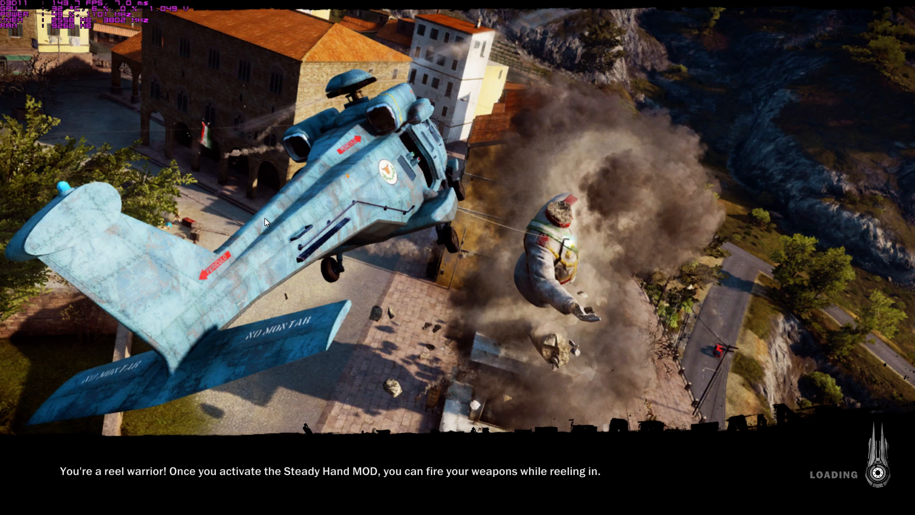